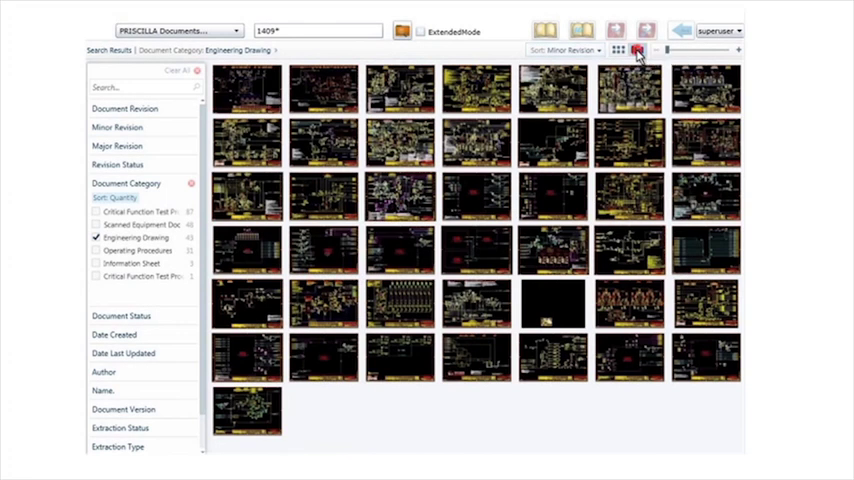
# Arrange the engineering drawing results into three revision columns (1, 2, 3) side by side.
pyautogui.click(638, 50)
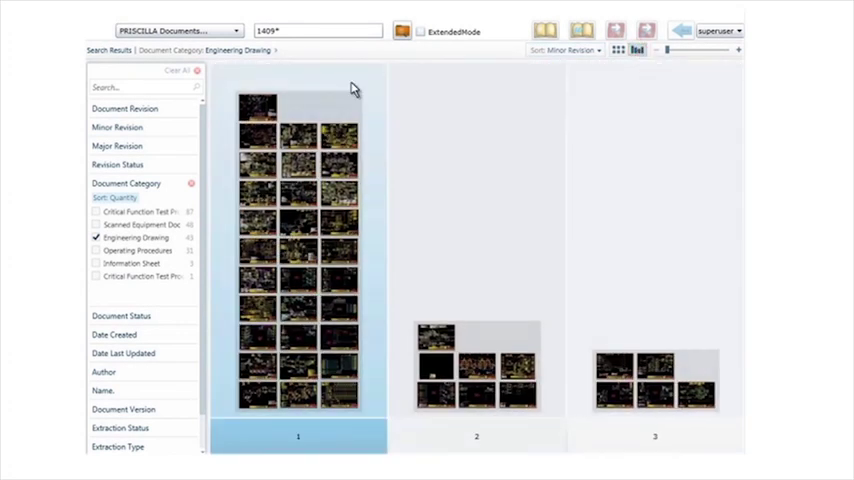